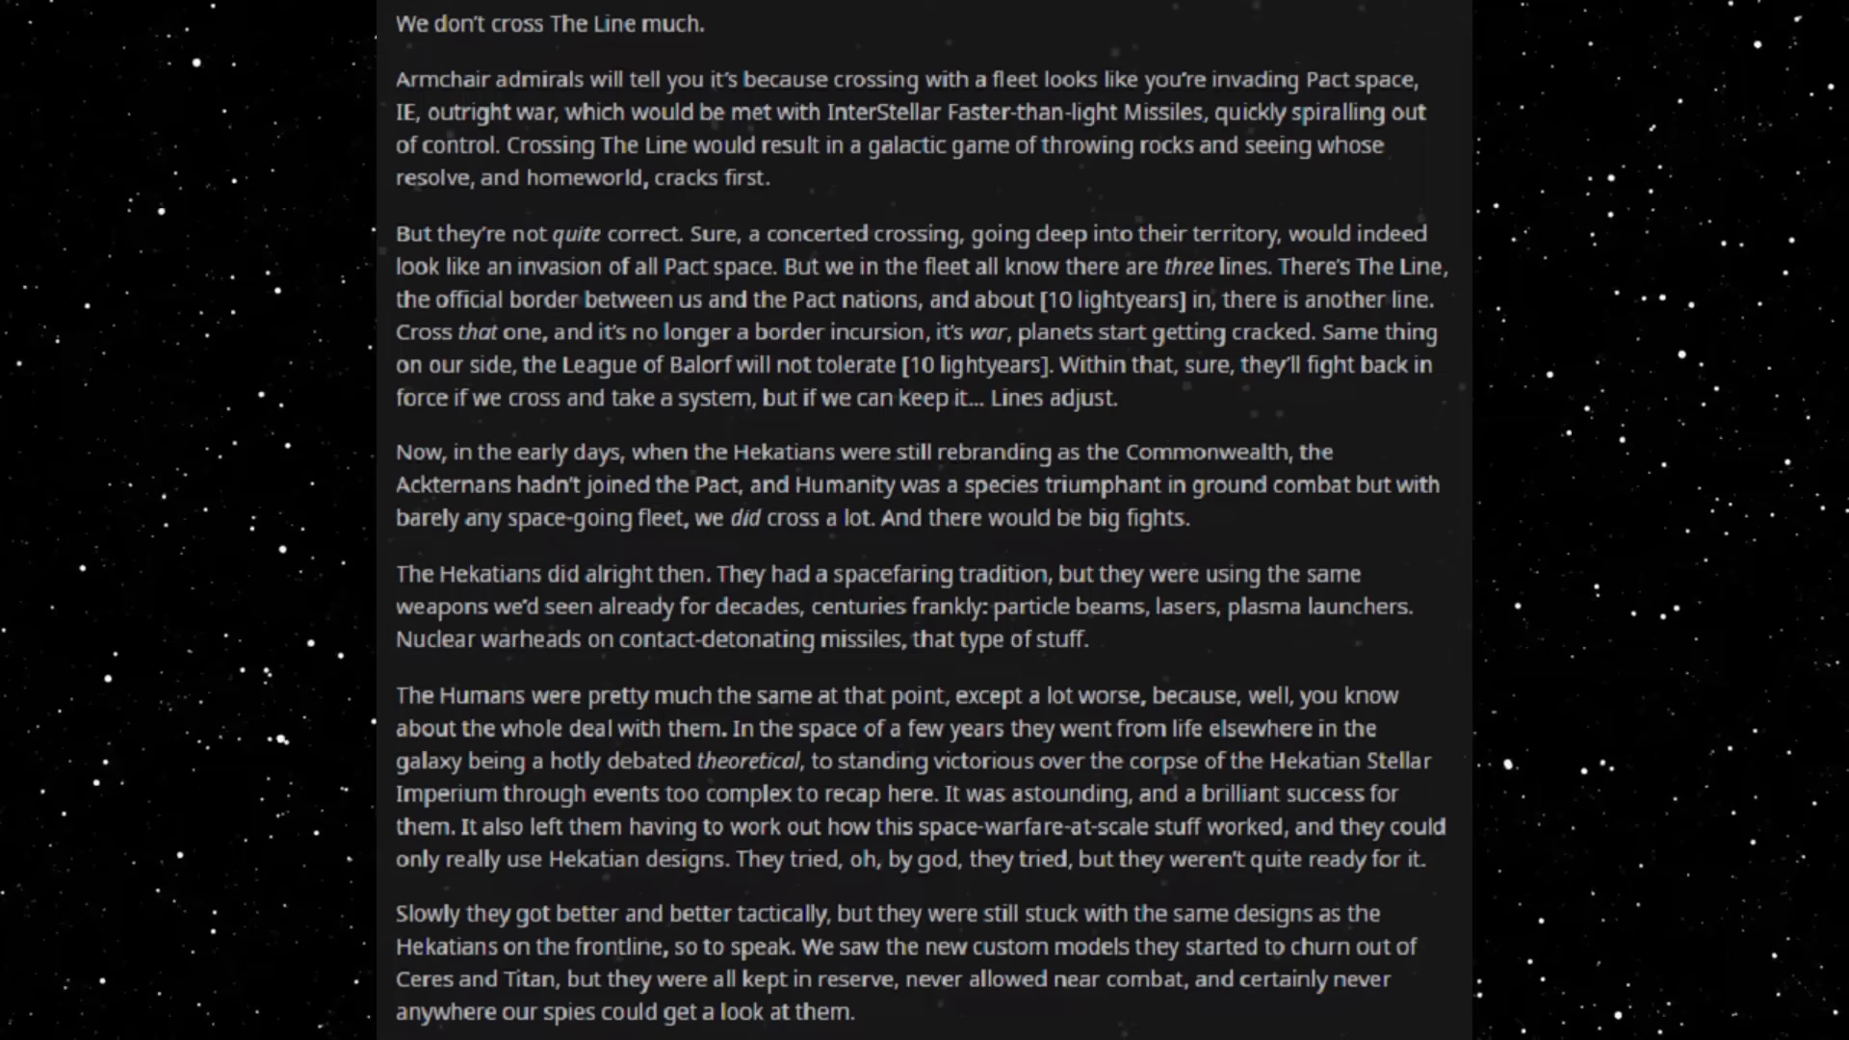
scroll("down", 3)
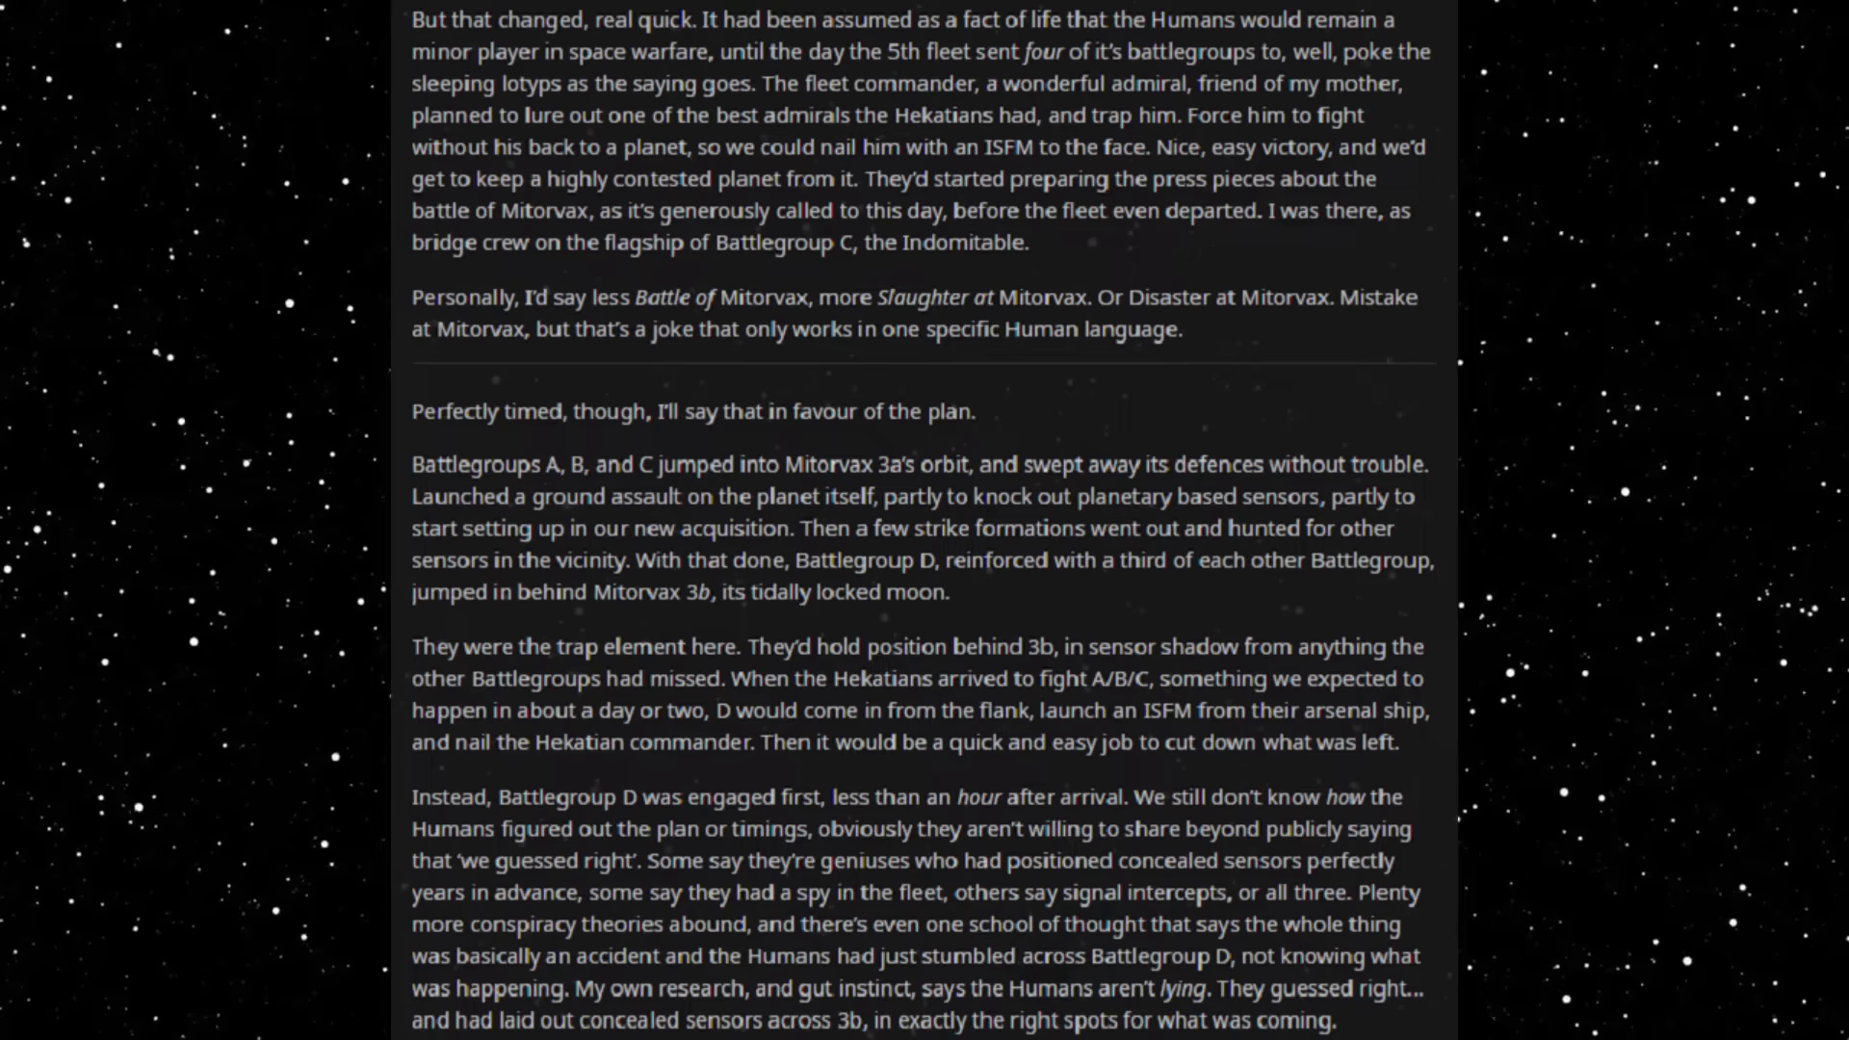
scroll("down", 3)
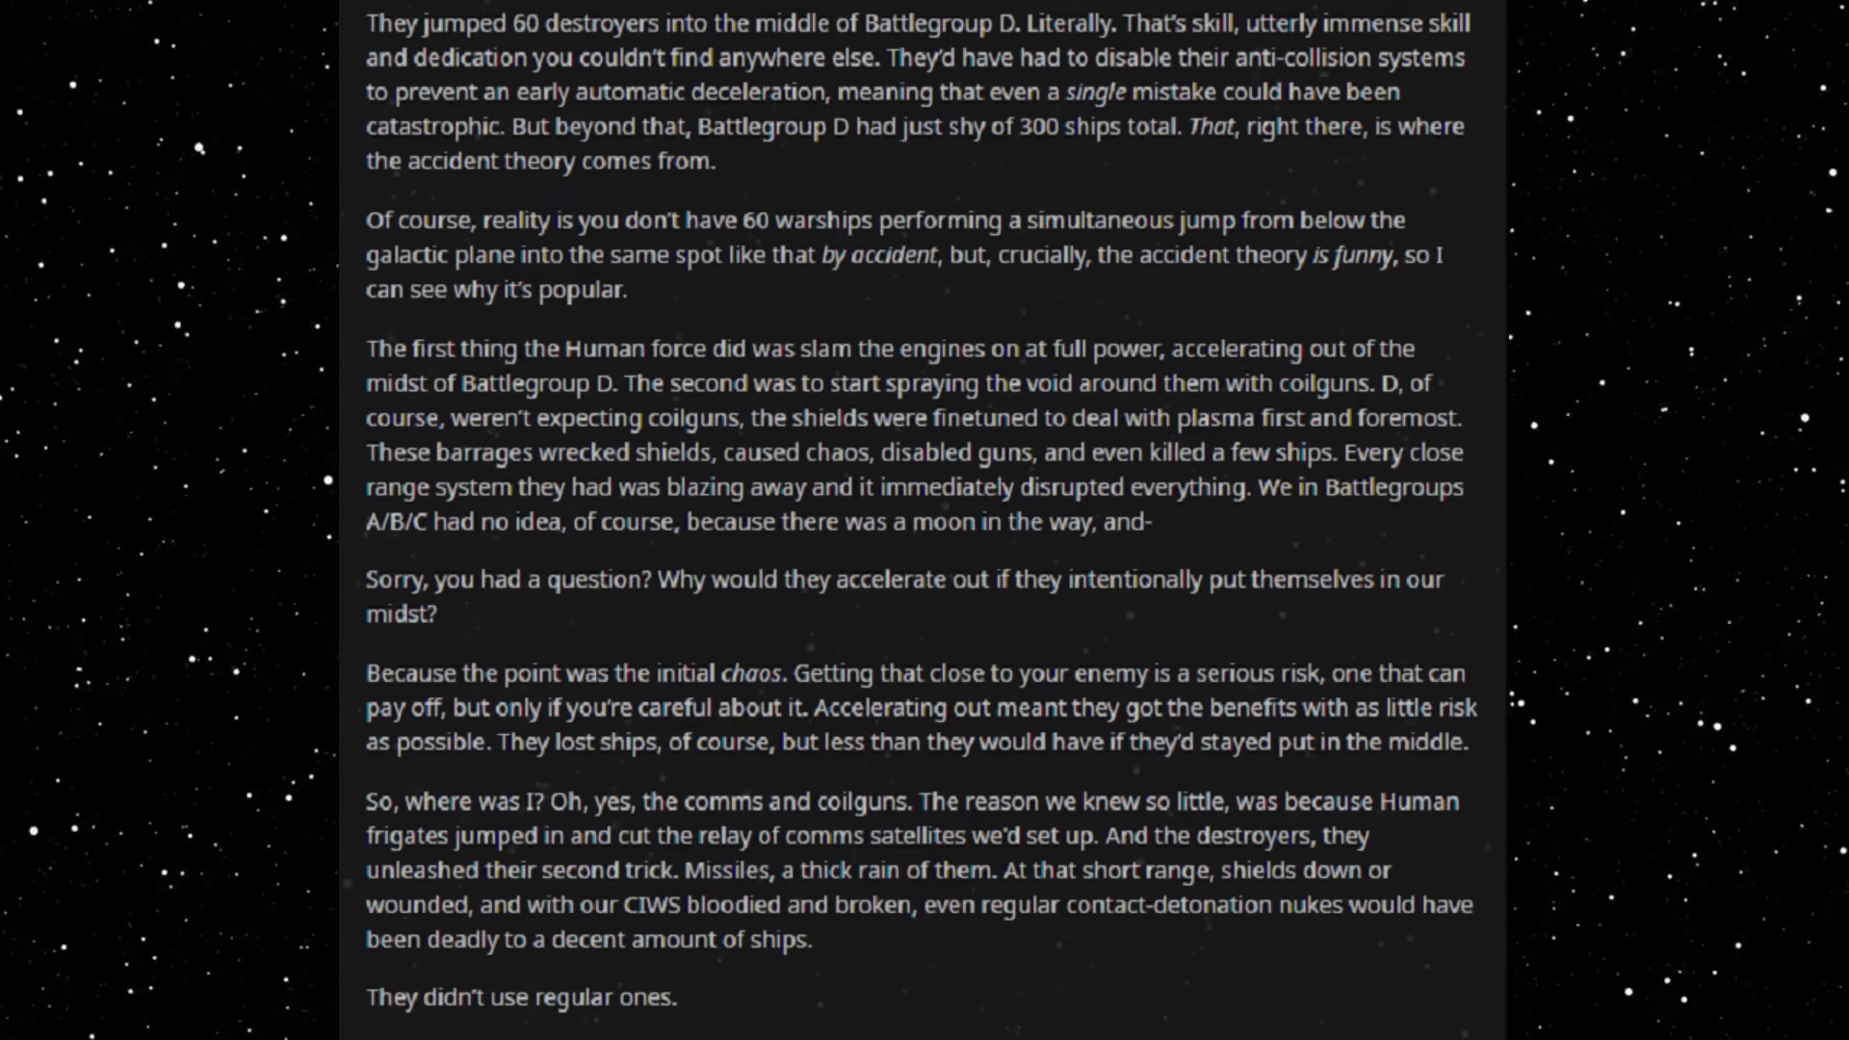
scroll("down", 3)
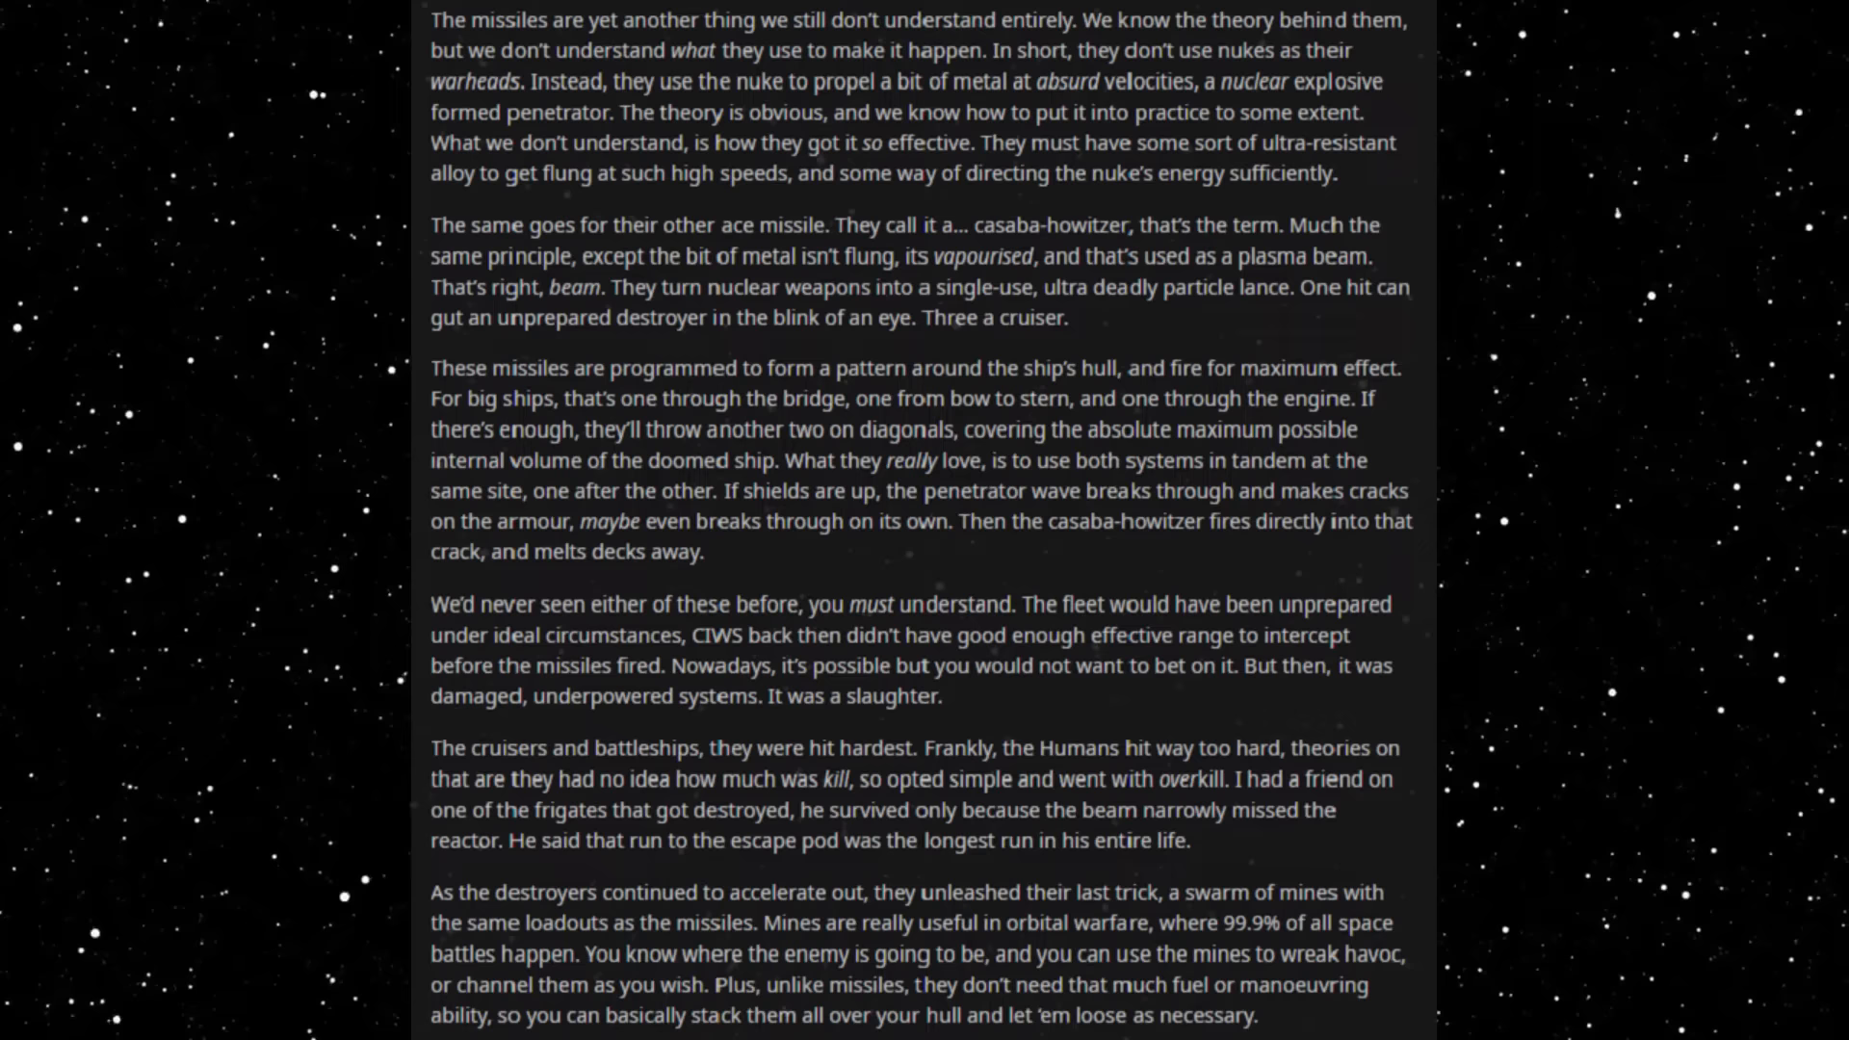
scroll("down", 3)
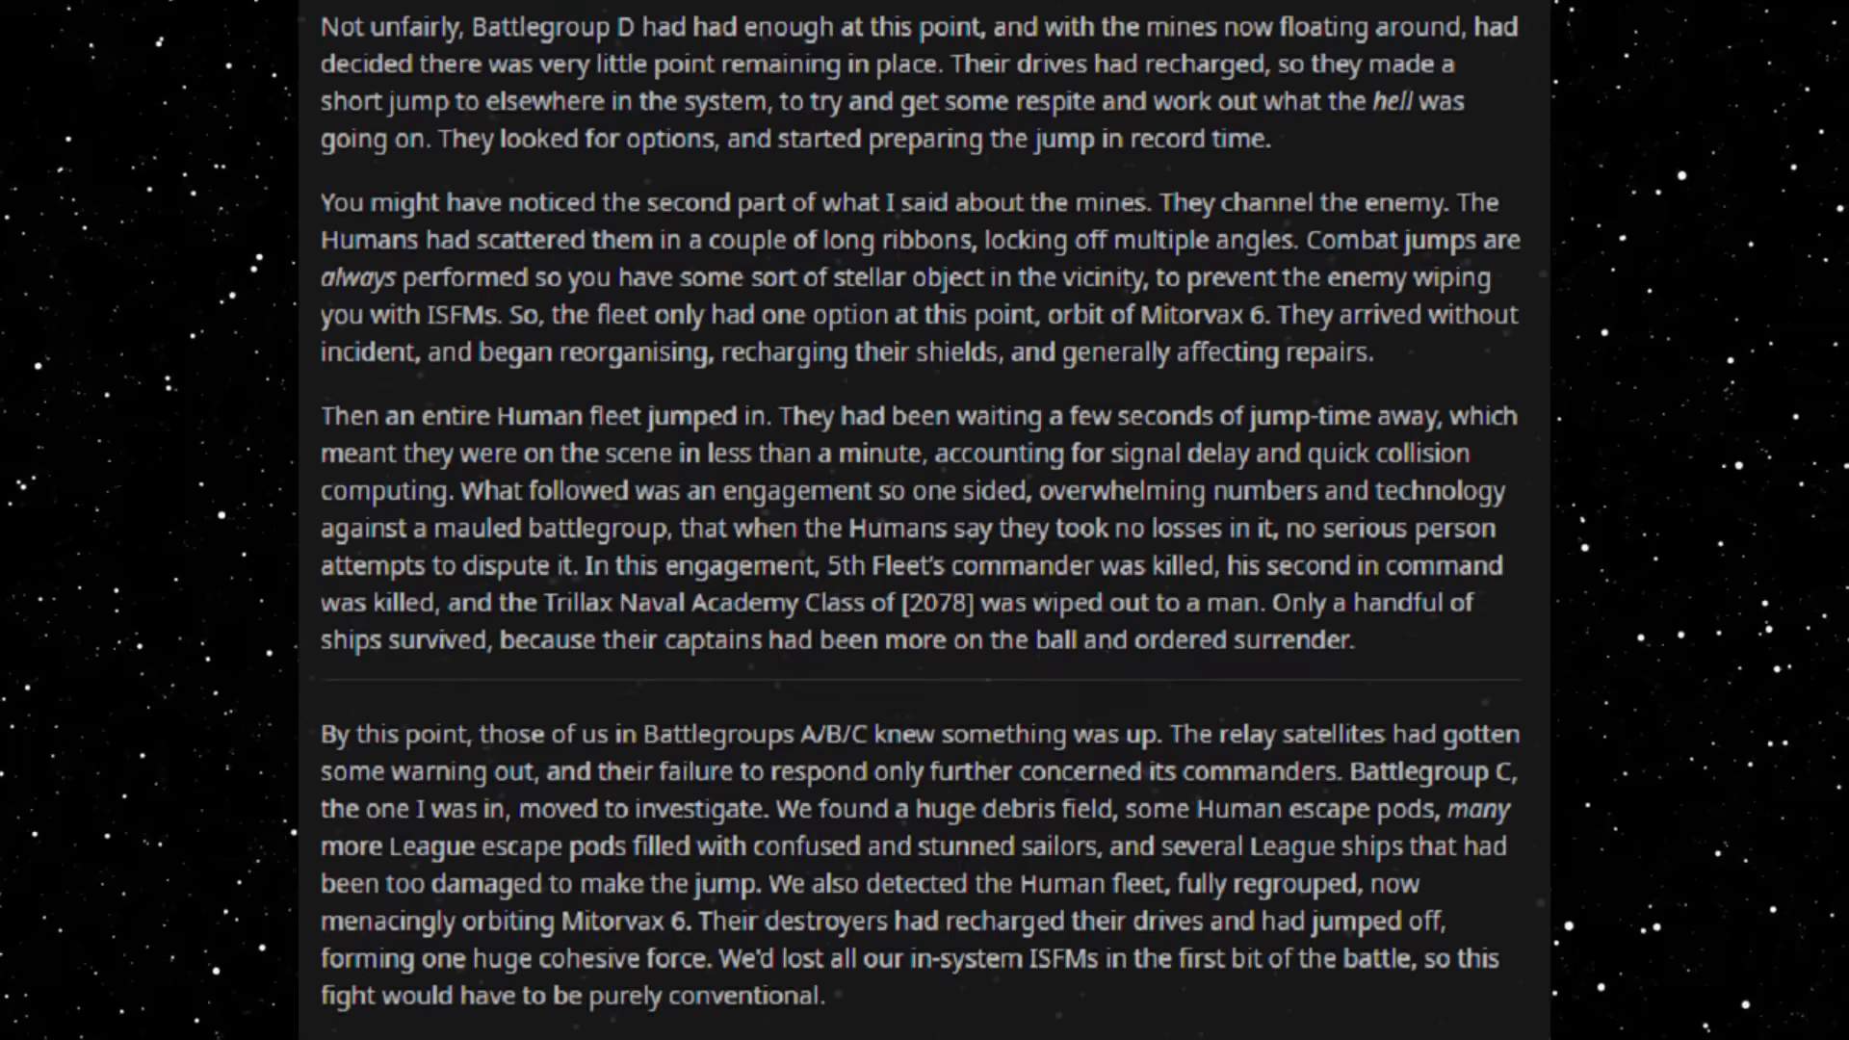
scroll("down", 3)
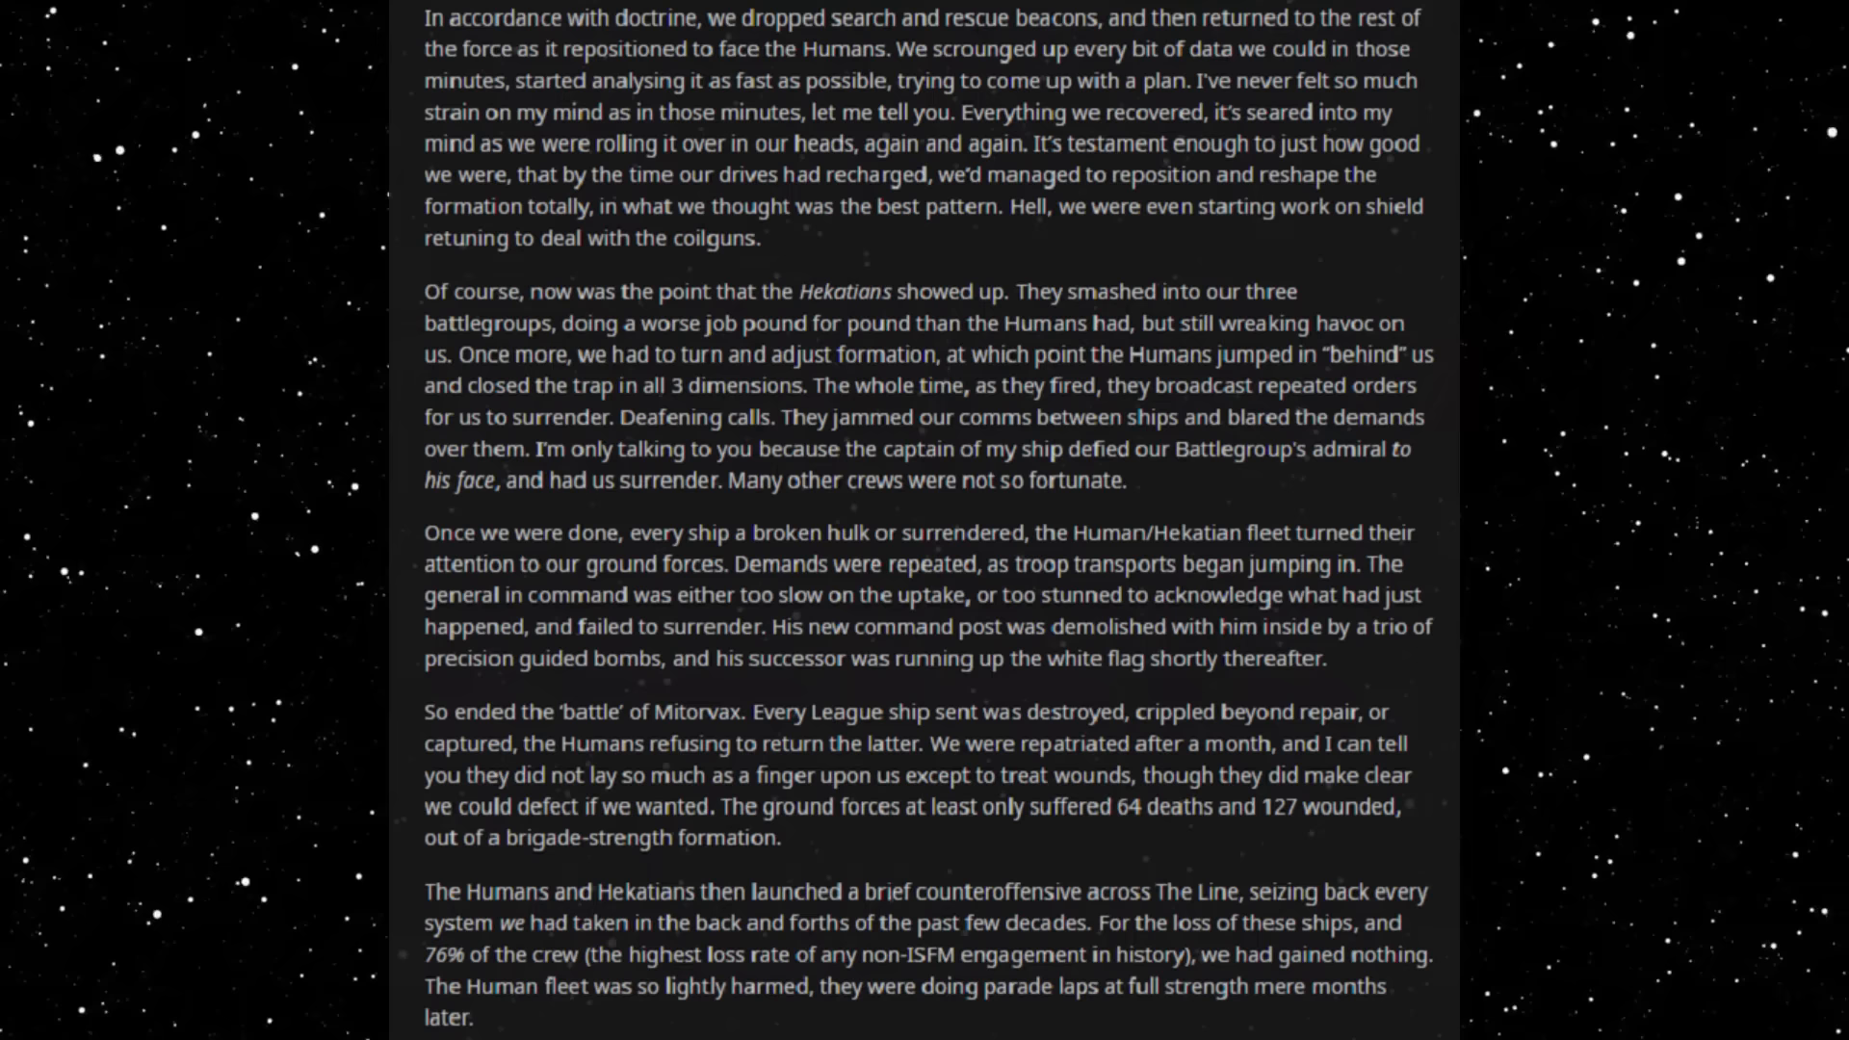
scroll("down", 3)
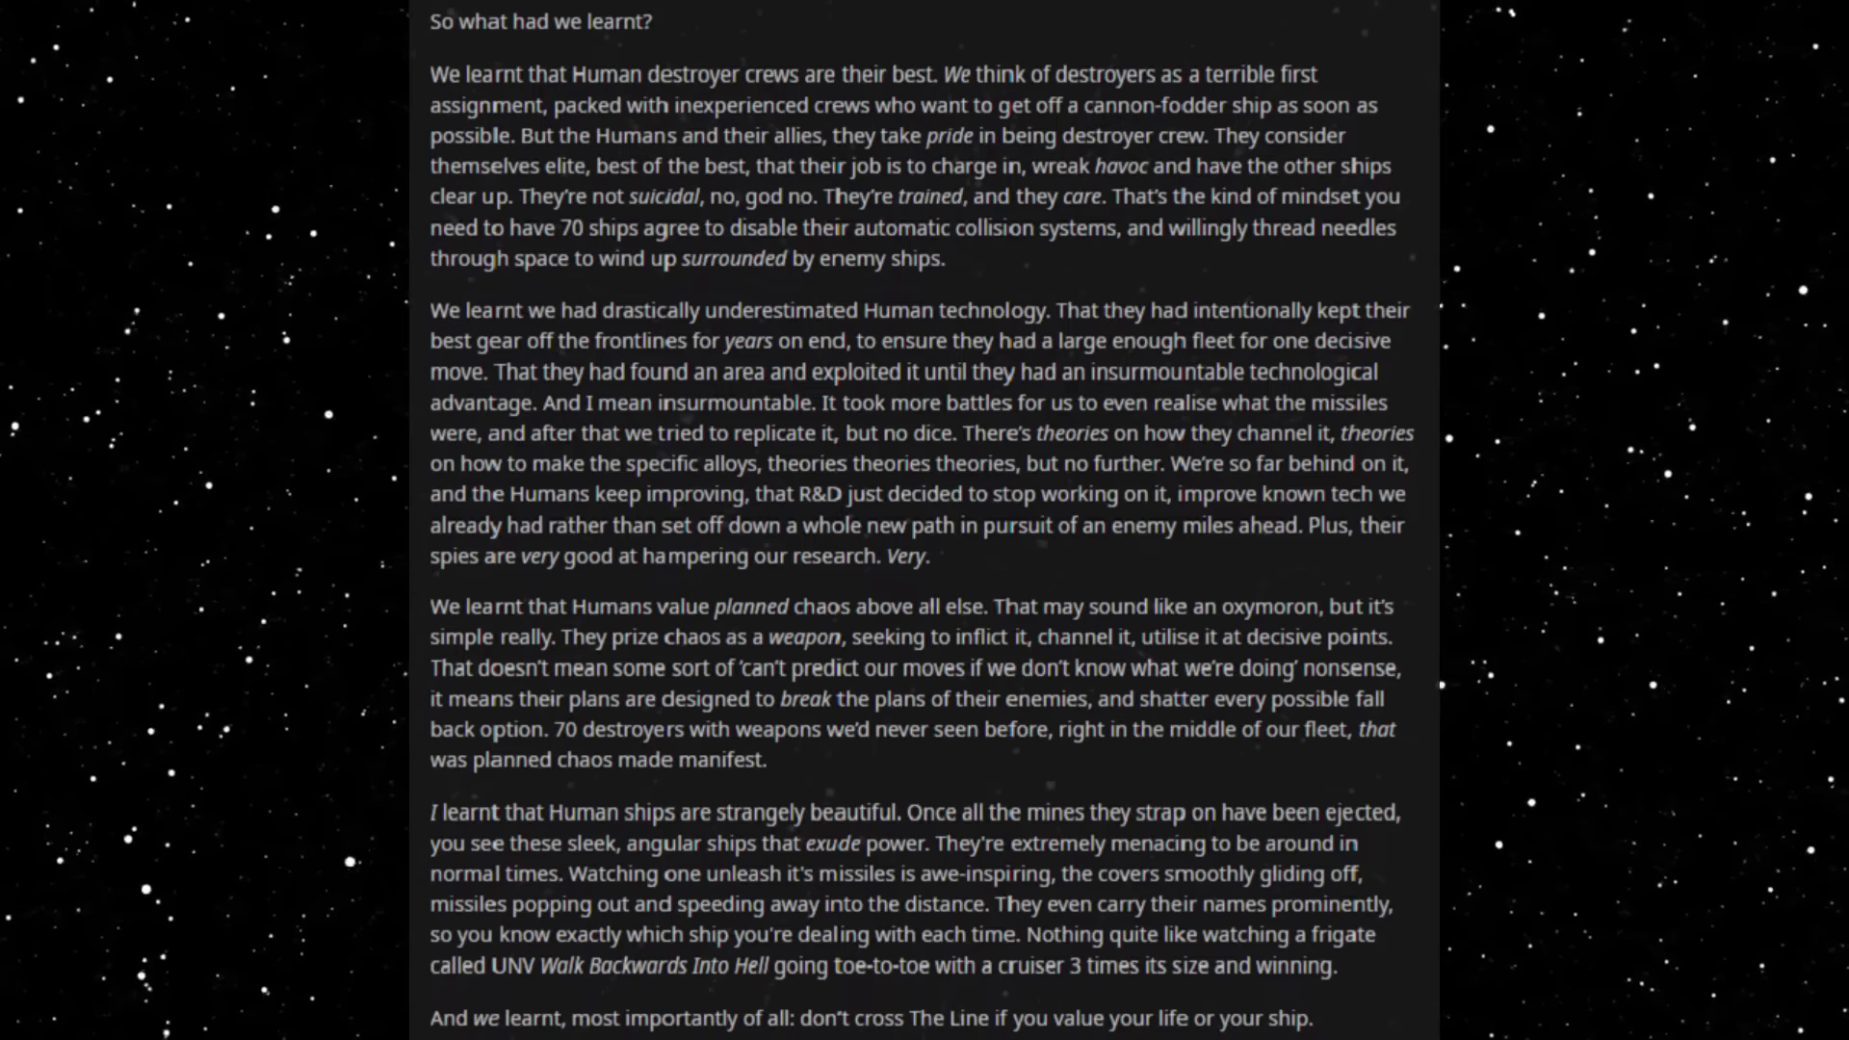